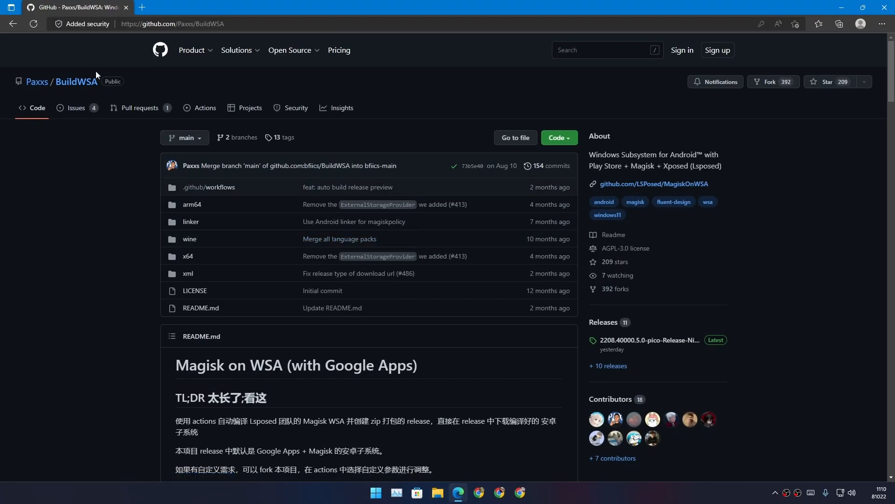
{"action": "mouse_move", "coordinate": [76, 82]}
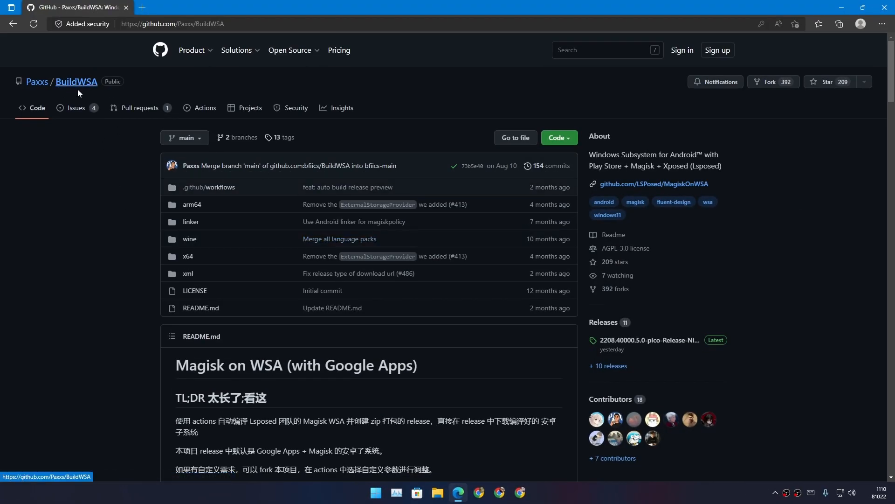
Browse the BuildWSA README, inspect the MagiskOnWSA link, and go to the Releases list
{"action": "scroll", "scroll_direction": "down", "scroll_amount": 3}
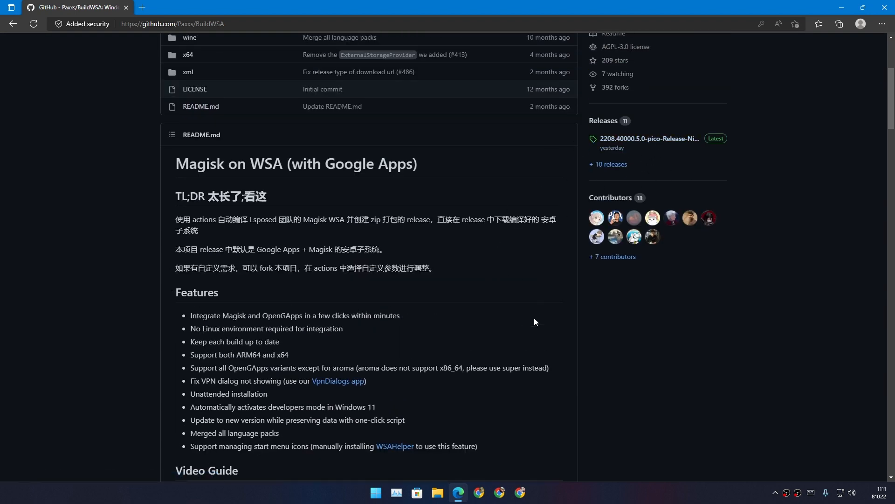
{"action": "double_click", "coordinate": [369, 163]}
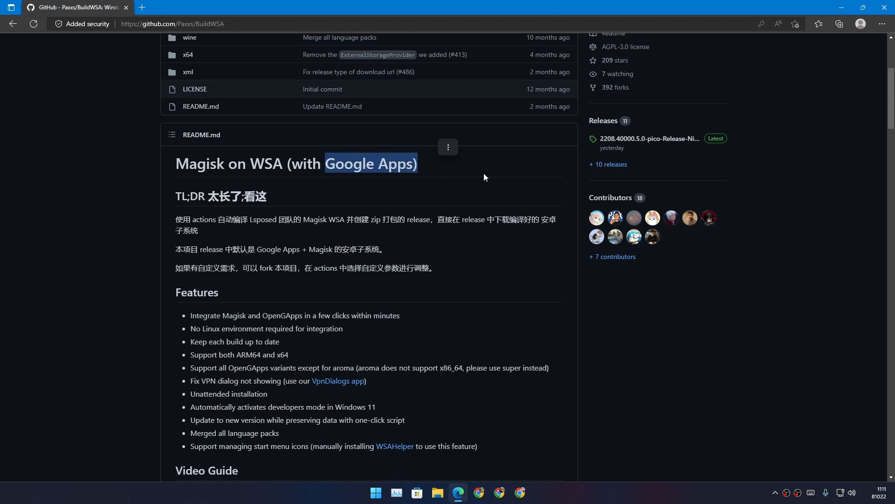
{"action": "scroll", "scroll_direction": "up", "scroll_amount": 3}
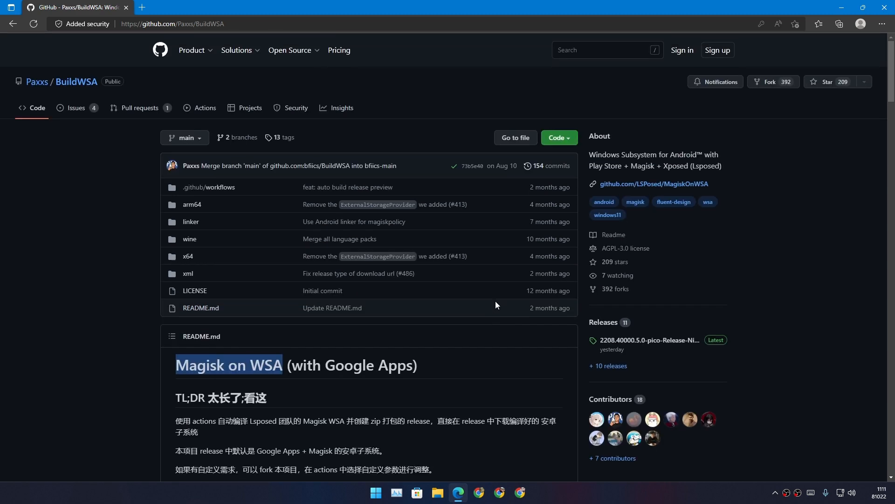
{"action": "right_click", "coordinate": [654, 183]}
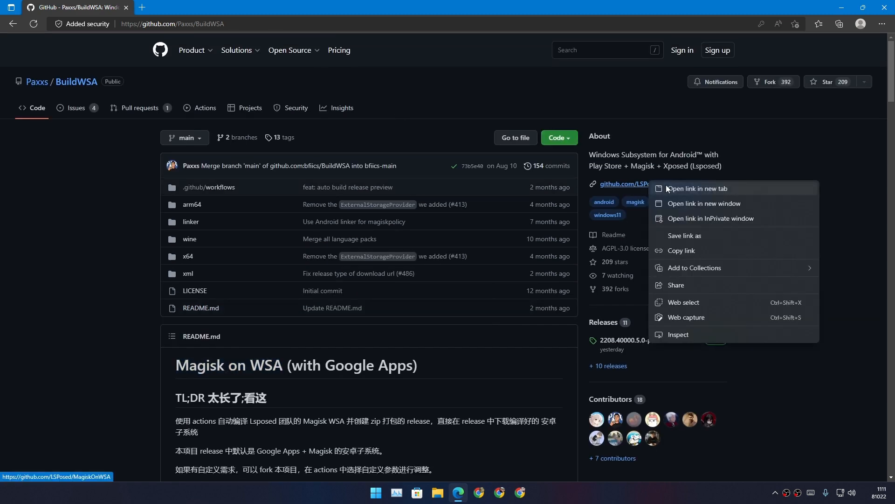
{"action": "left_click", "coordinate": [697, 188]}
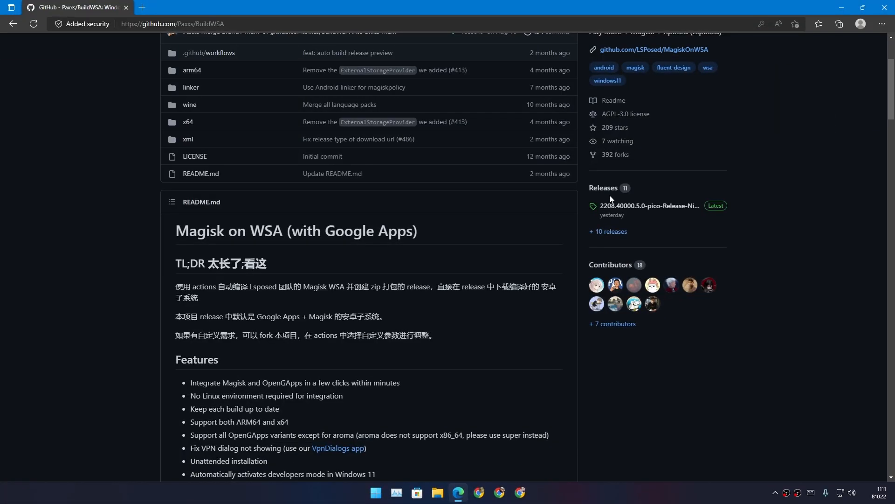
{"action": "mouse_move", "coordinate": [649, 206]}
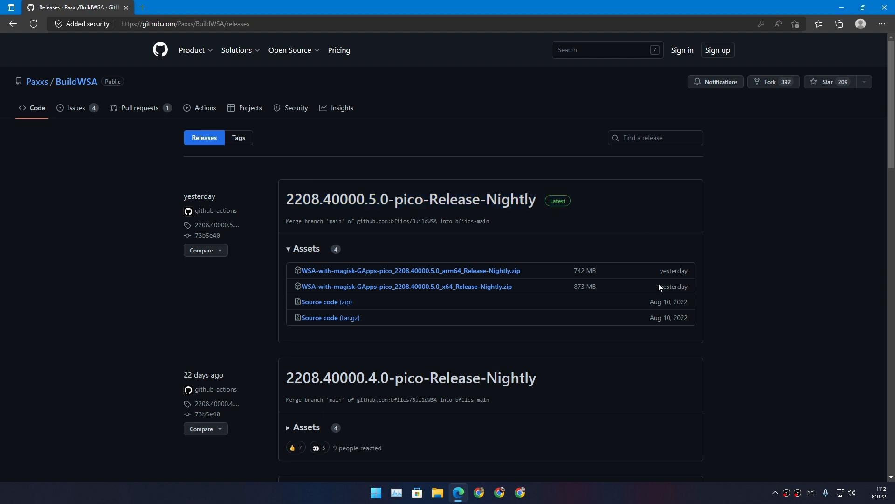
{"action": "double_click", "coordinate": [674, 270]}
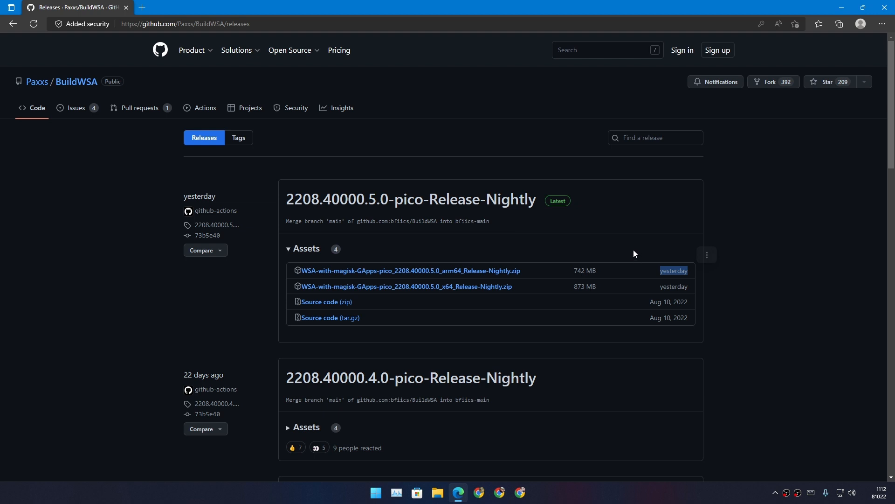
{"action": "mouse_move", "coordinate": [503, 138]}
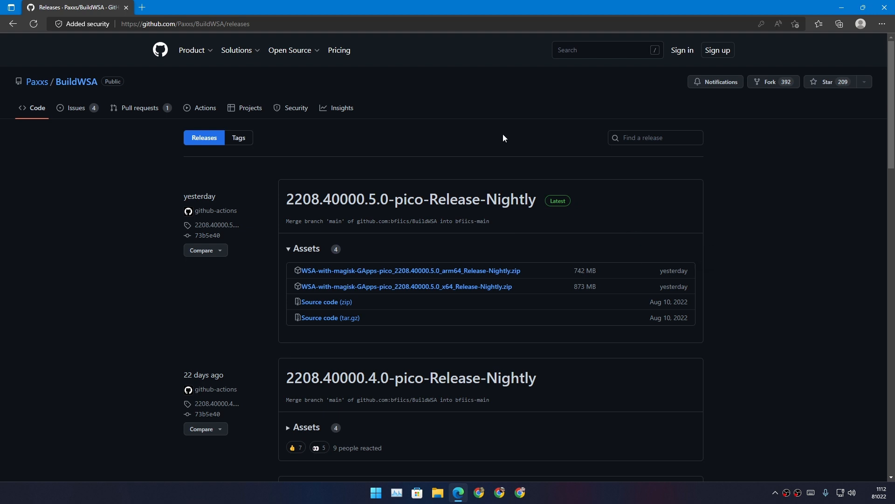
{"action": "mouse_move", "coordinate": [461, 199]}
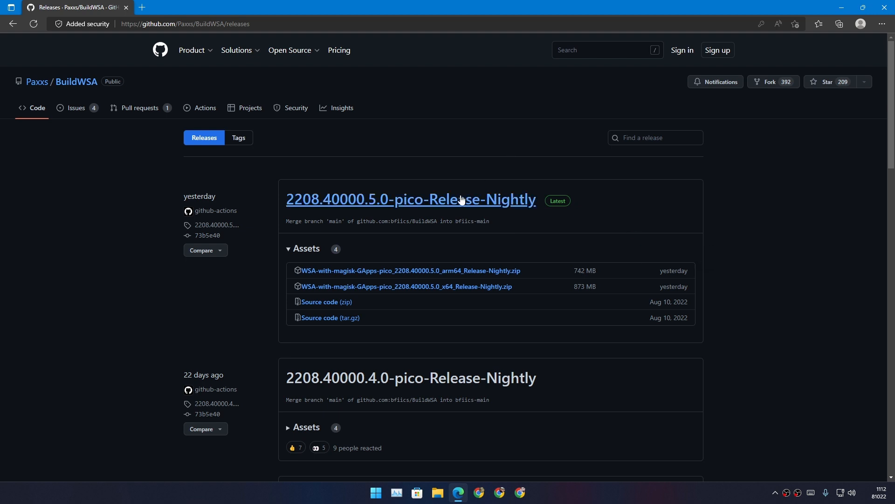
{"action": "mouse_move", "coordinate": [435, 172]}
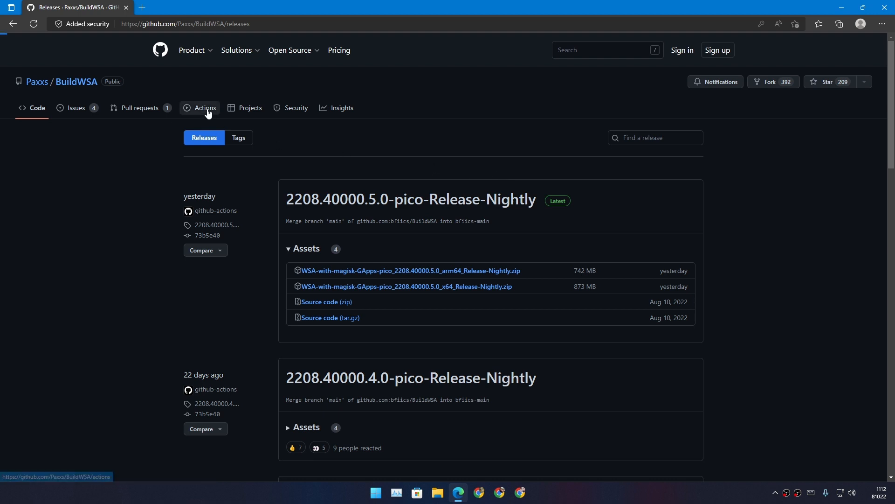
{"action": "left_click", "coordinate": [204, 107]}
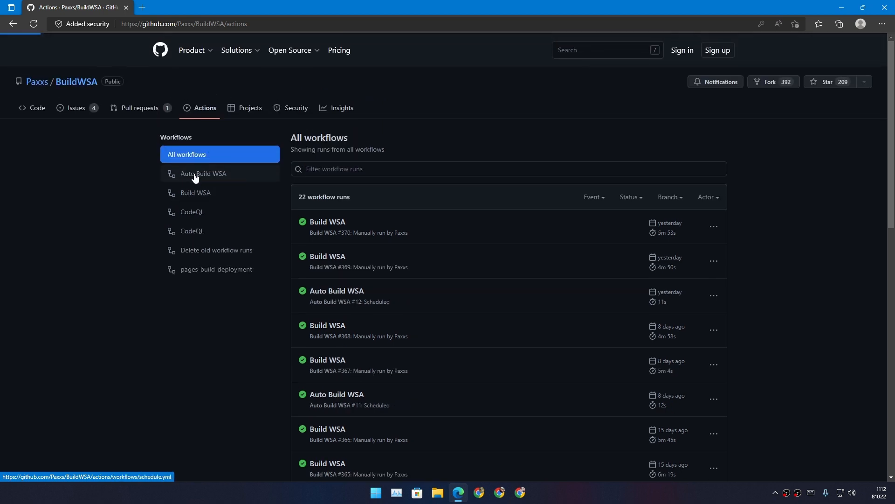
{"action": "left_click", "coordinate": [203, 173]}
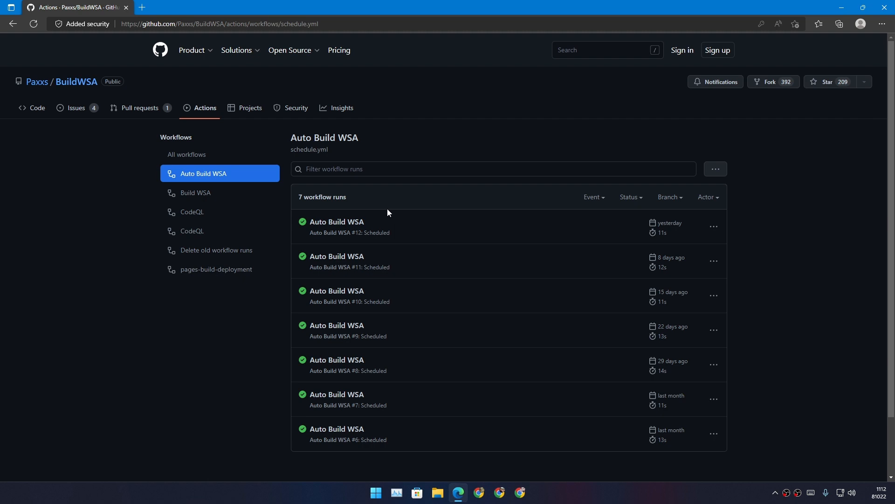
{"action": "mouse_move", "coordinate": [74, 141]}
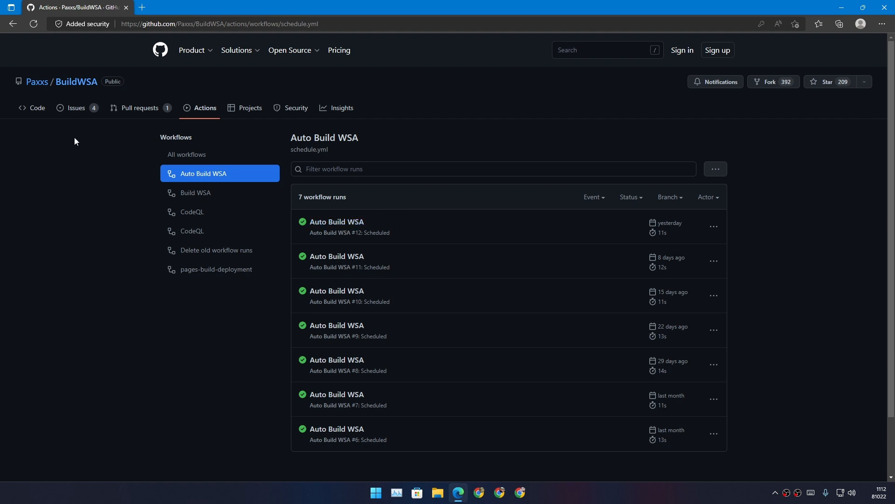
{"action": "left_click", "coordinate": [186, 154]}
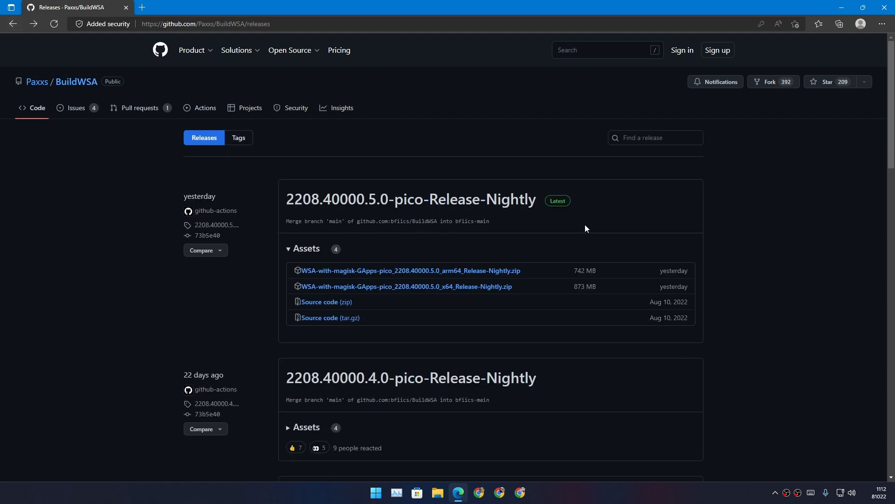
{"action": "mouse_move", "coordinate": [776, 275]}
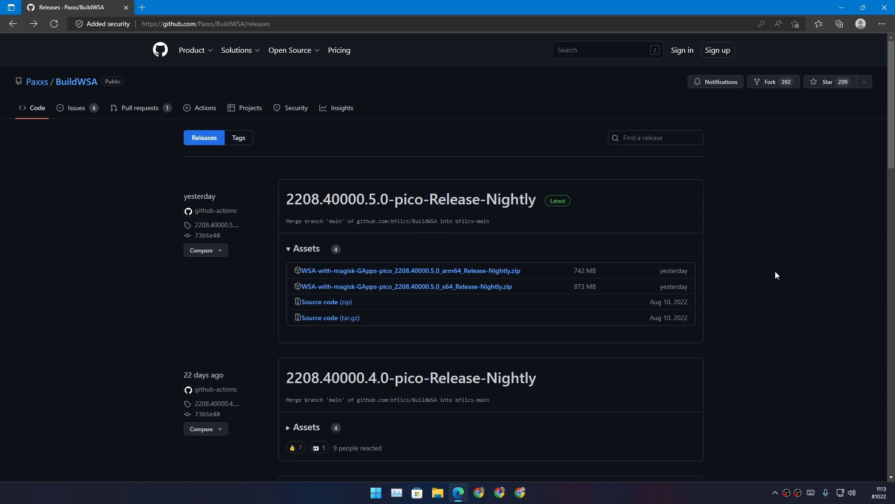
{"action": "mouse_move", "coordinate": [373, 290]}
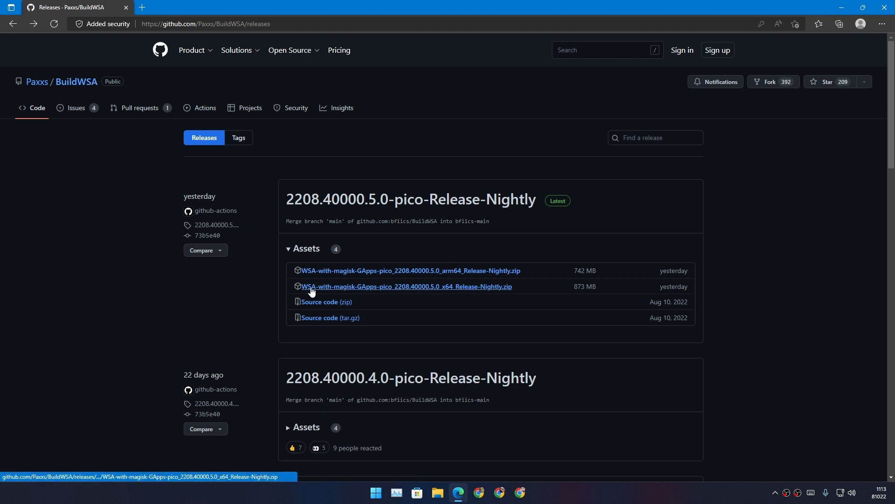
{"action": "mouse_move", "coordinate": [449, 293]}
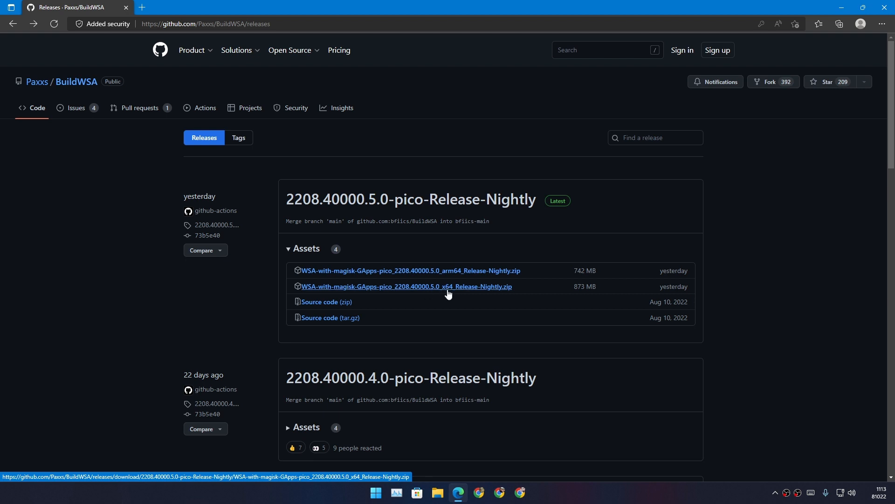
Download the x64 pico nightly zip (872 MB), then open Windows Subsystem for Android Settings options from Start
{"action": "left_click", "coordinate": [406, 288]}
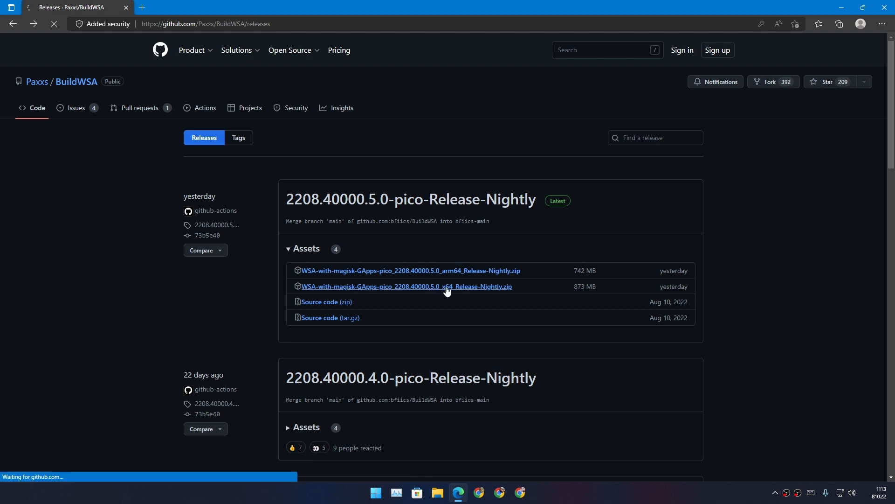
{"action": "left_click", "coordinate": [405, 286]}
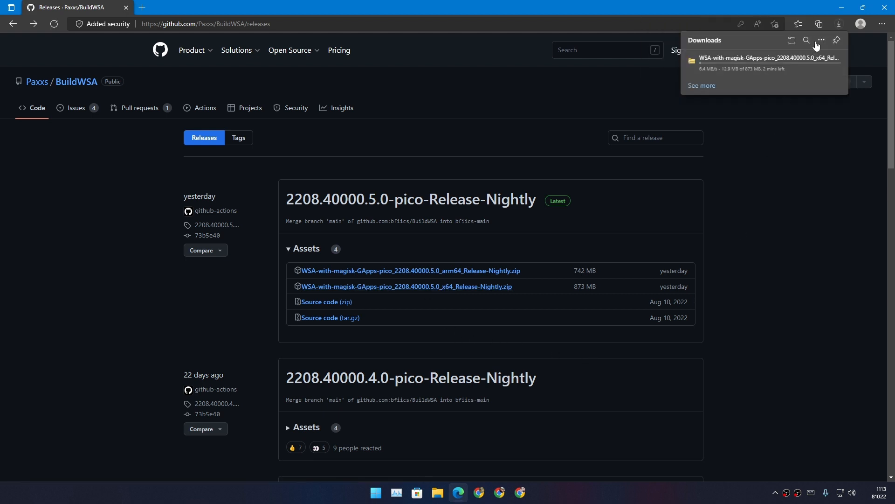
{"action": "left_click", "coordinate": [376, 496]}
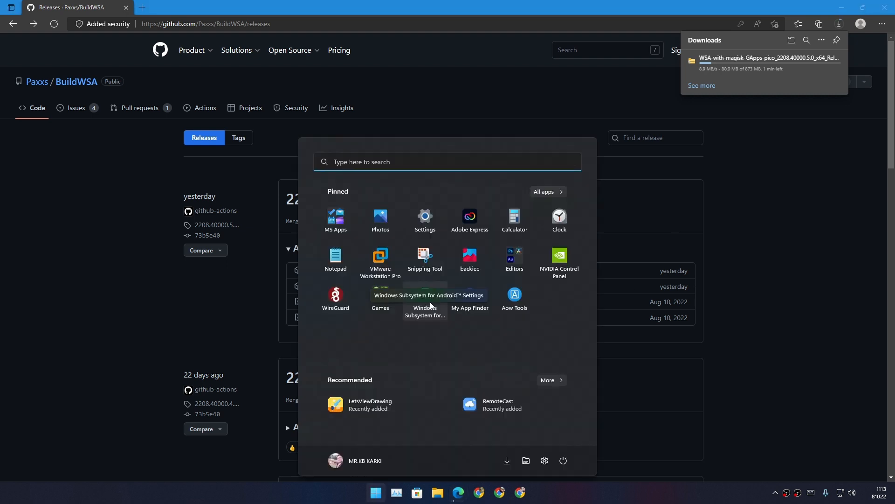
{"action": "right_click", "coordinate": [425, 297]}
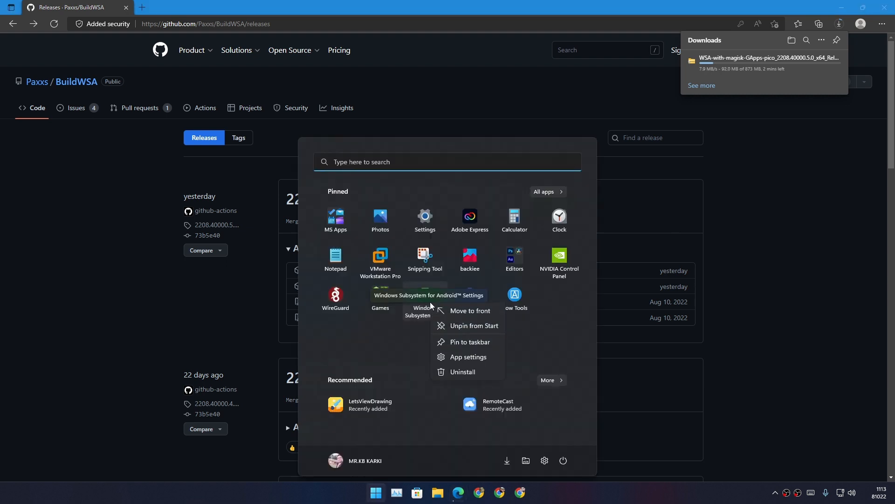
{"action": "left_click", "coordinate": [400, 348]}
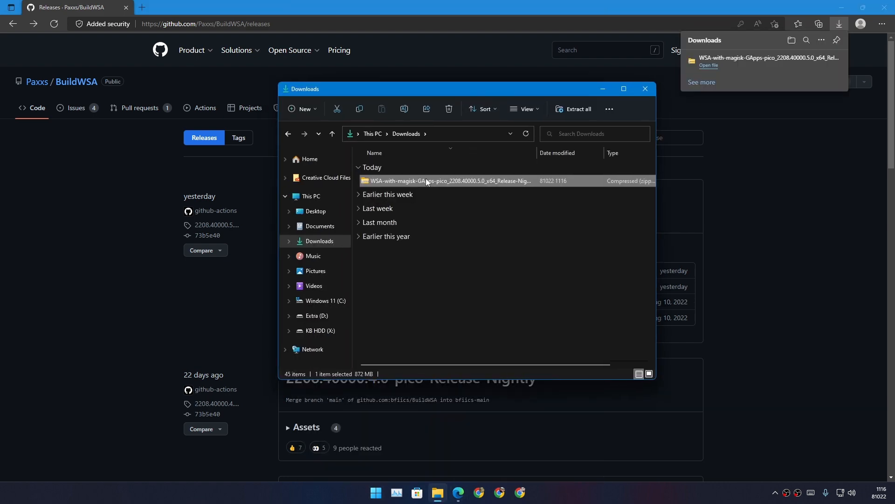
Extract the downloaded package and run the x64 folder's Install.ps1 with PowerShell
{"action": "right_click", "coordinate": [450, 181]}
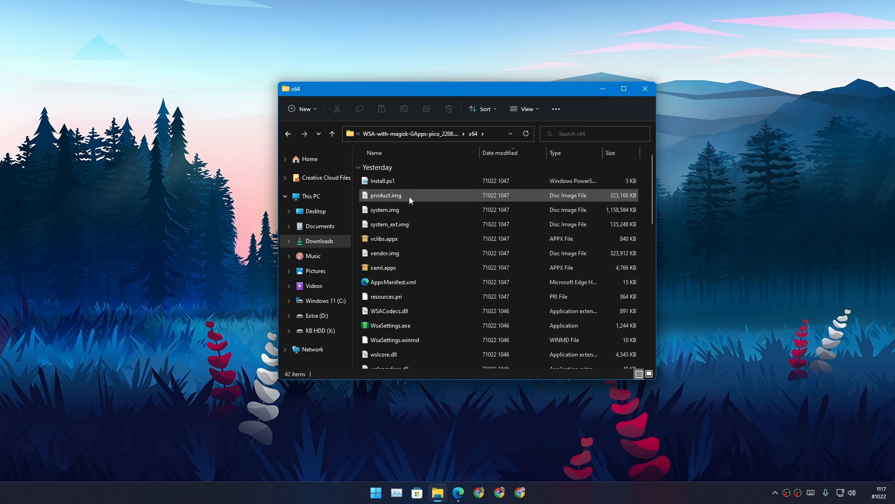
{"action": "left_click", "coordinate": [380, 180]}
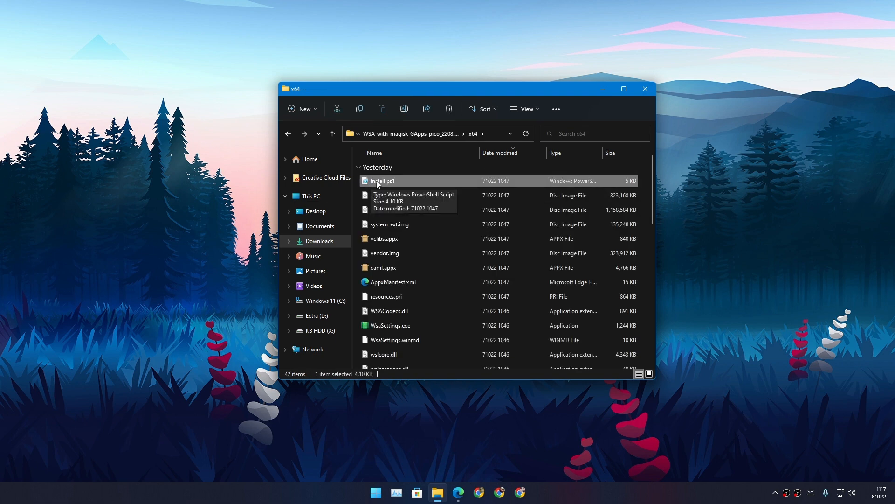
{"action": "mouse_move", "coordinate": [378, 185]}
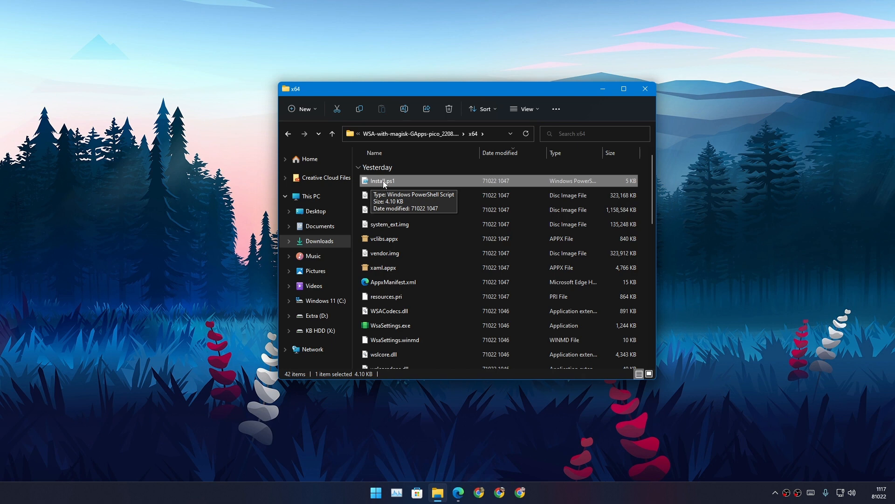
{"action": "right_click", "coordinate": [381, 180]}
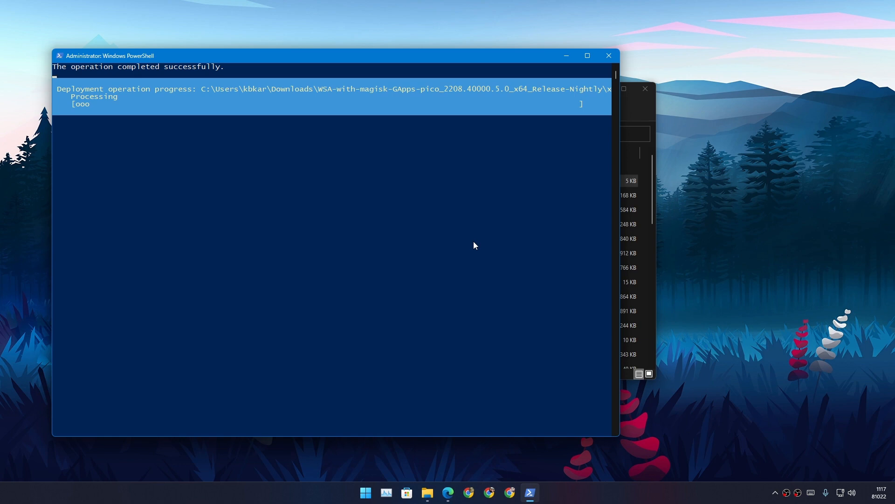
{"action": "mouse_move", "coordinate": [63, 72]}
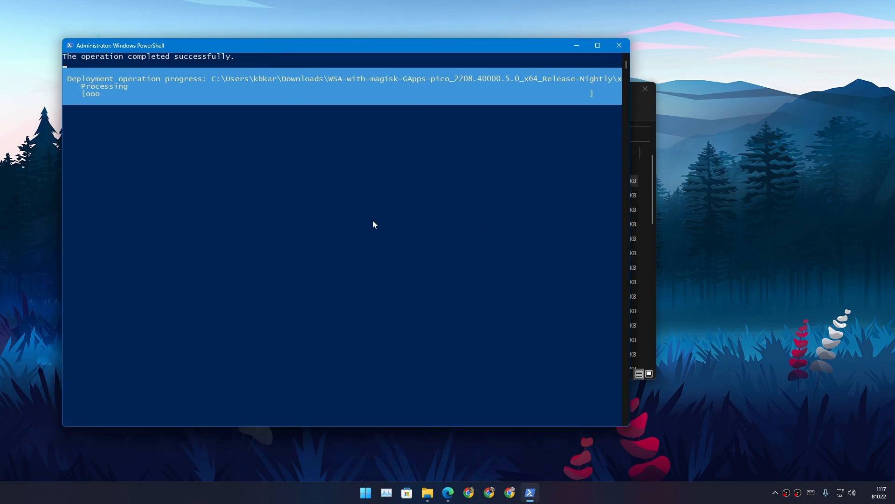
{"action": "mouse_move", "coordinate": [453, 304]}
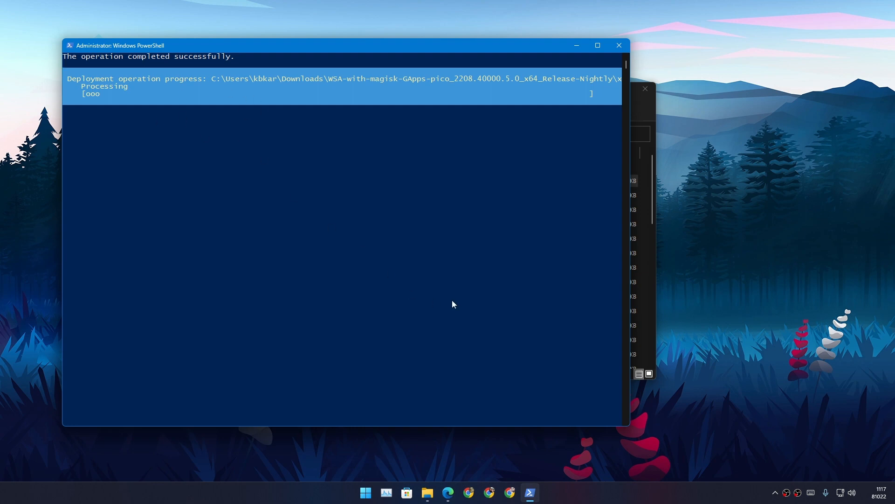
Wait for Install.ps1 to deploy WSA, then return to the x64 folder in File Explorer
{"action": "left_click", "coordinate": [365, 491]}
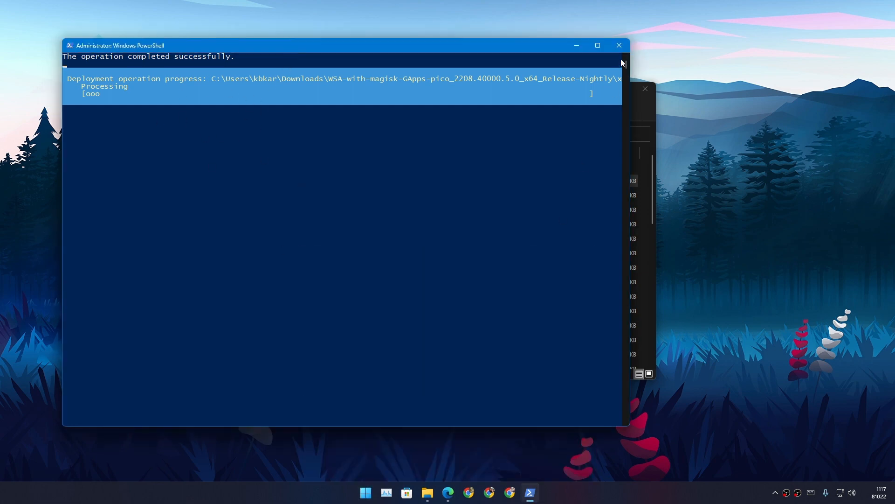
{"action": "right_click", "coordinate": [381, 180]}
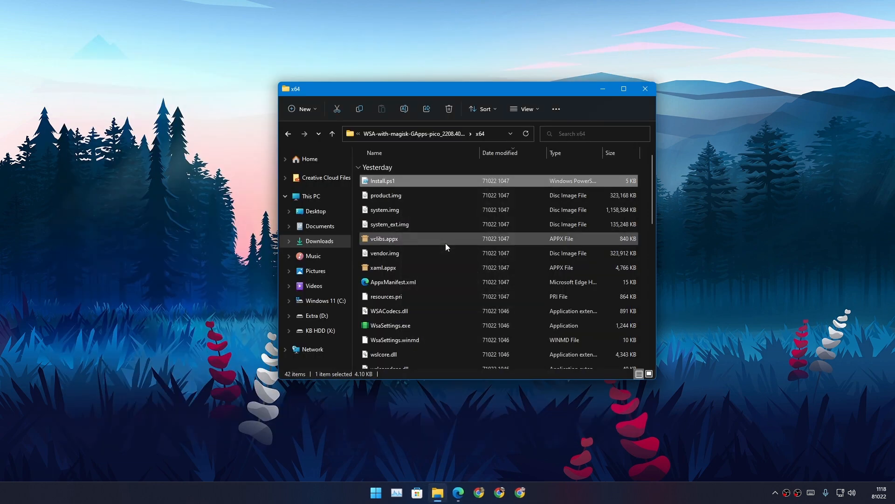
Continue past the first-run prompt without sharing optional diagnostic data
{"action": "left_click", "coordinate": [375, 492]}
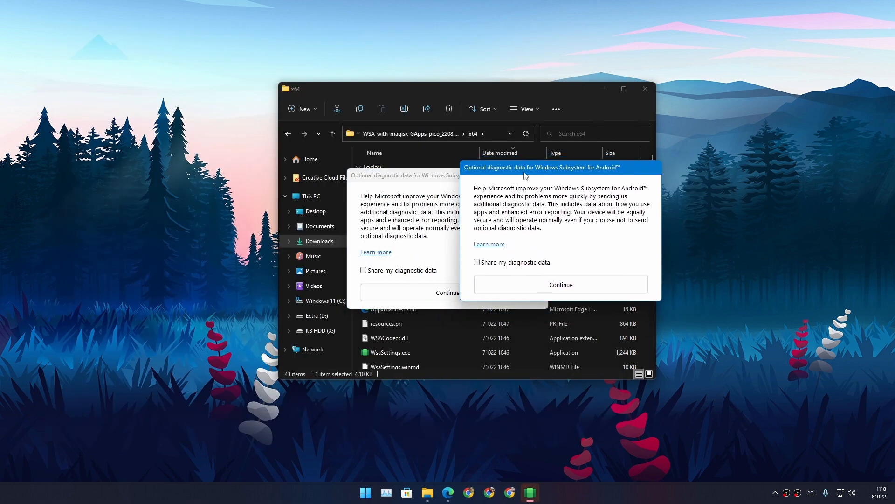
{"action": "left_click", "coordinate": [560, 284]}
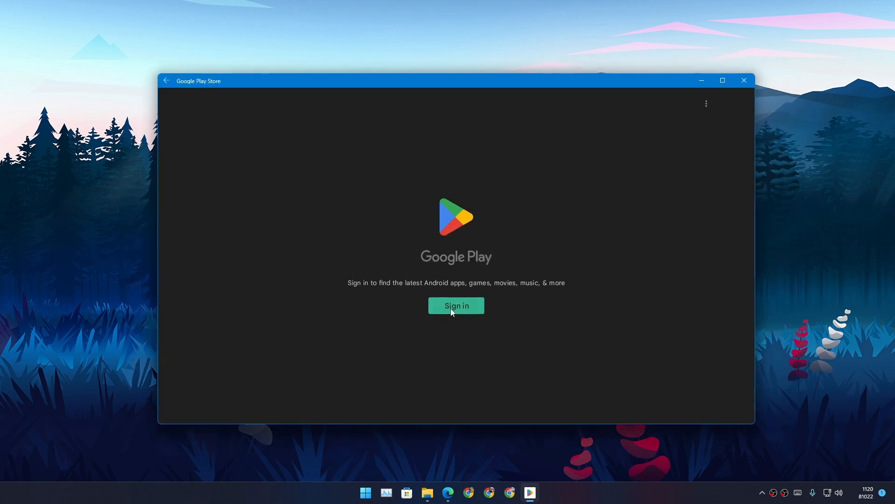
{"action": "mouse_move", "coordinate": [701, 135]}
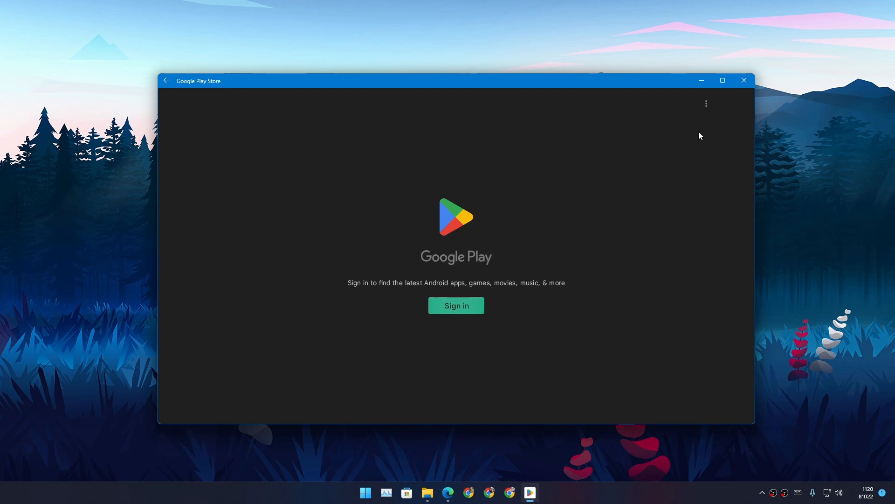
Choose Updates from the Play Store's three-dot menu
{"action": "left_click", "coordinate": [707, 104]}
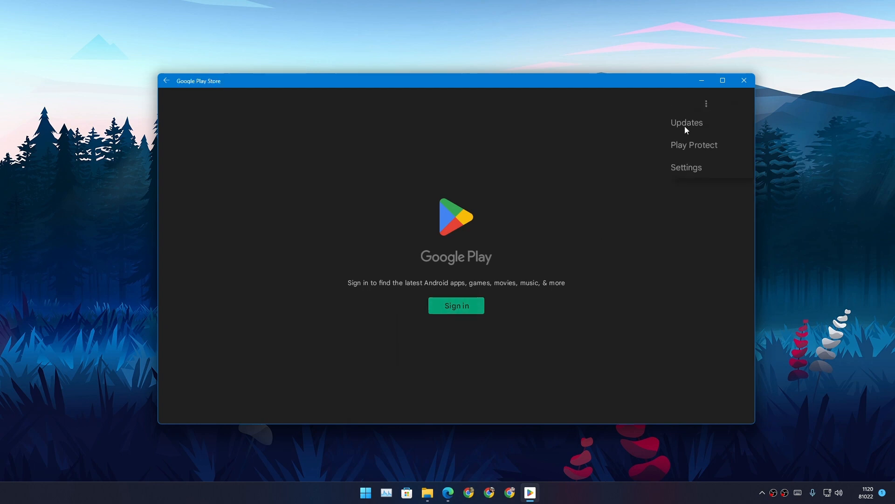
{"action": "left_click", "coordinate": [686, 123]}
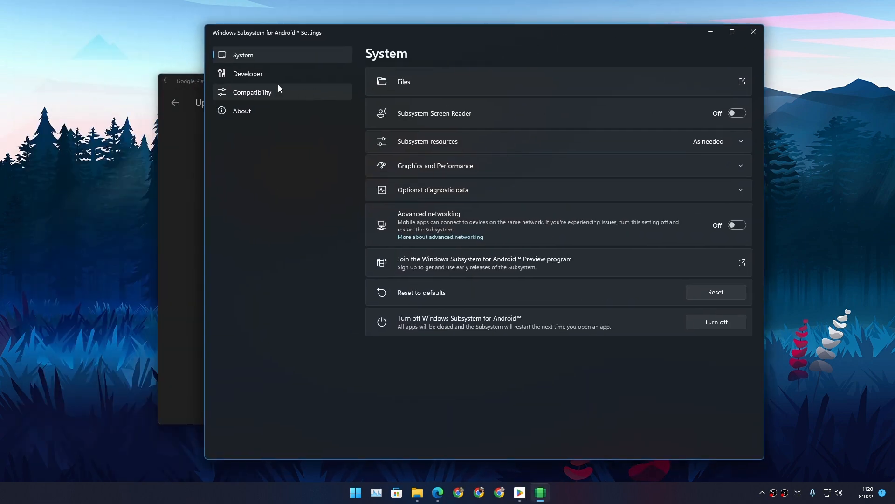
Show the System page in Windows Subsystem for Android Settings
{"action": "left_click", "coordinate": [252, 92]}
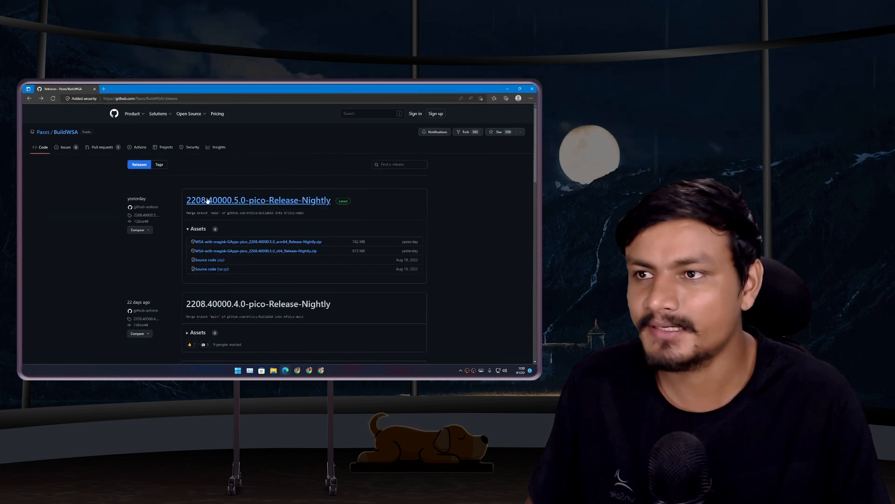
{"action": "mouse_move", "coordinate": [251, 233]}
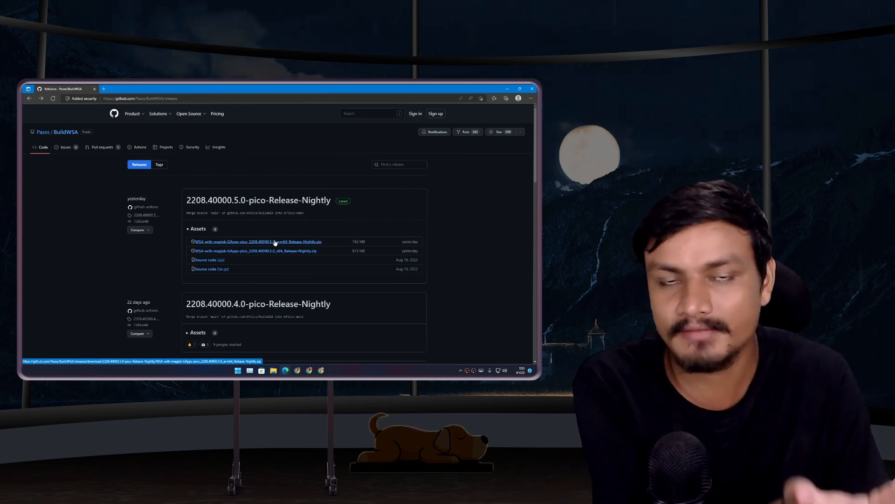
{"action": "mouse_move", "coordinate": [254, 251]}
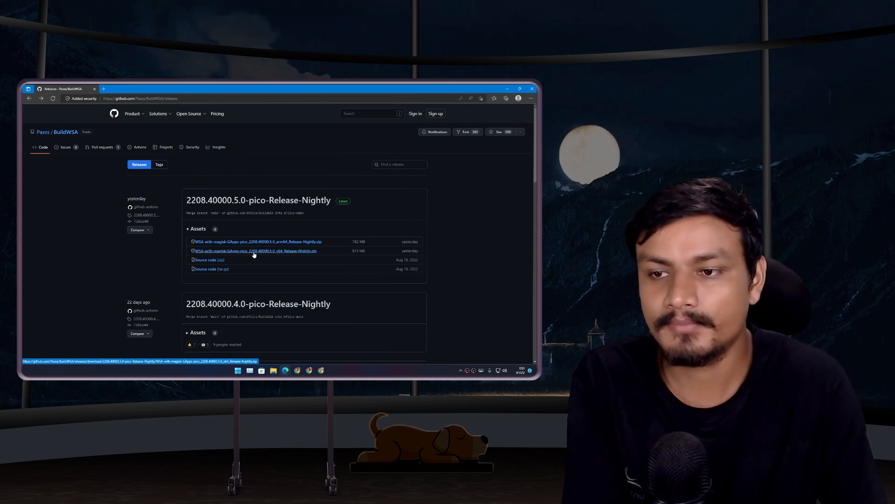
{"action": "scroll", "scroll_direction": "down", "scroll_amount": 3}
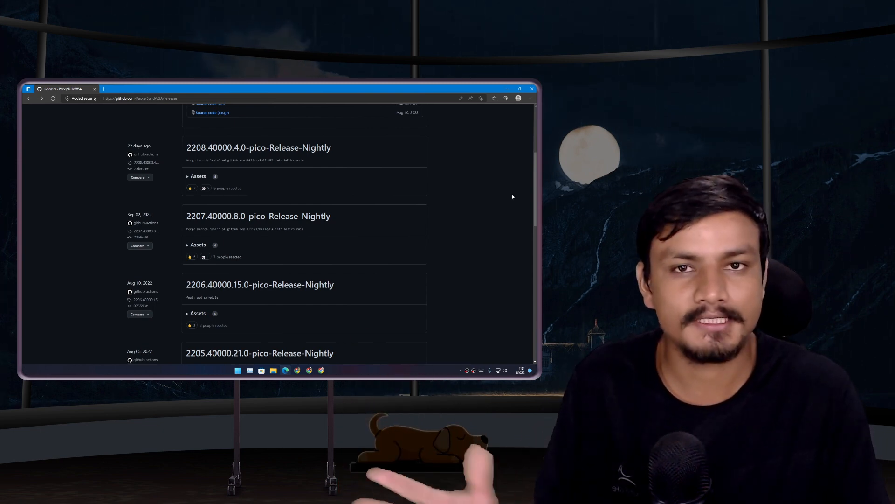
{"action": "mouse_move", "coordinate": [483, 155]}
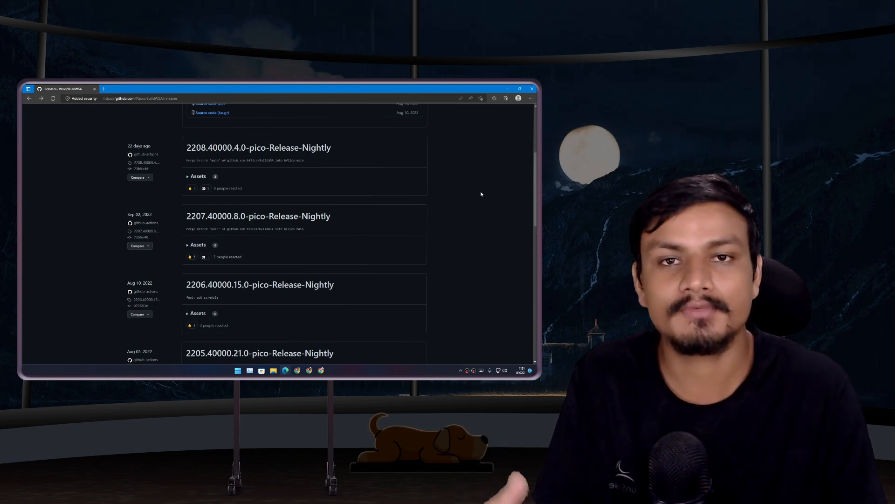
{"action": "mouse_move", "coordinate": [485, 158]}
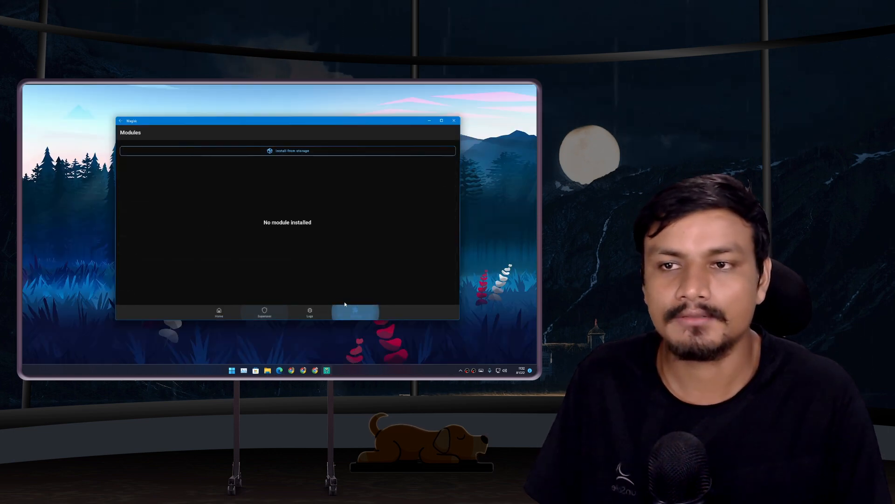
Check that Magisk Home shows version 25.2 installed, then close Magisk
{"action": "left_click", "coordinate": [218, 312]}
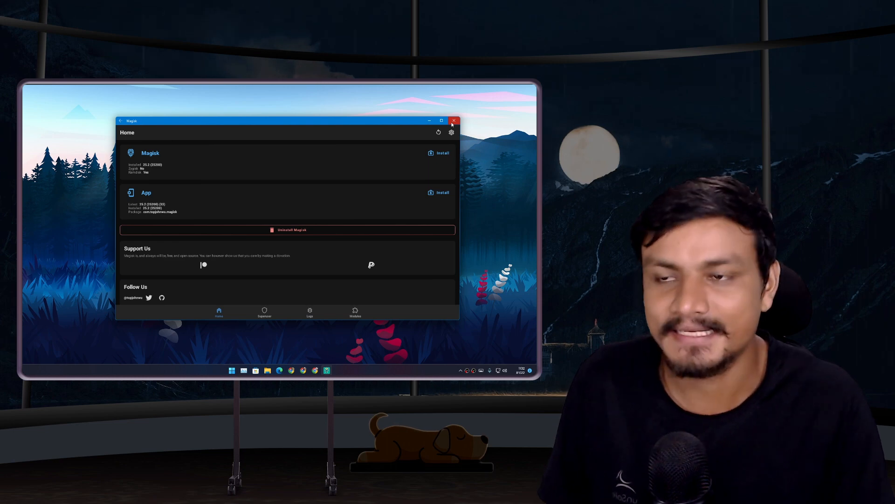
{"action": "left_click", "coordinate": [454, 121]}
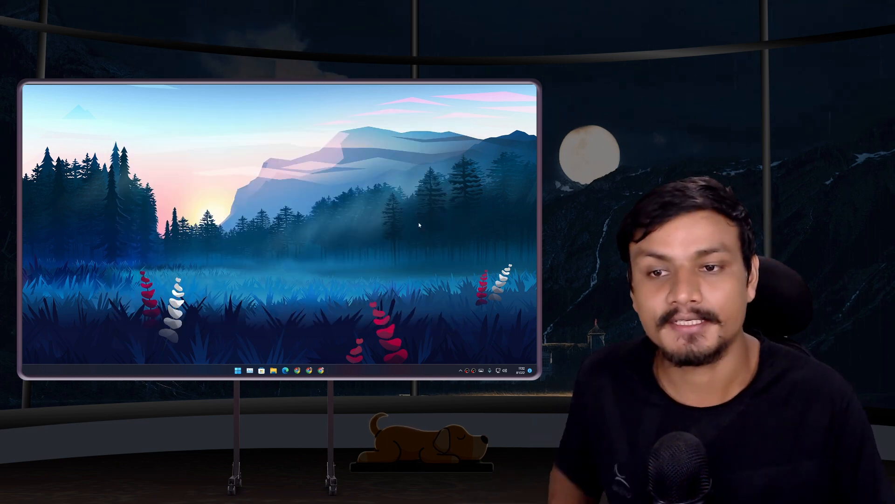